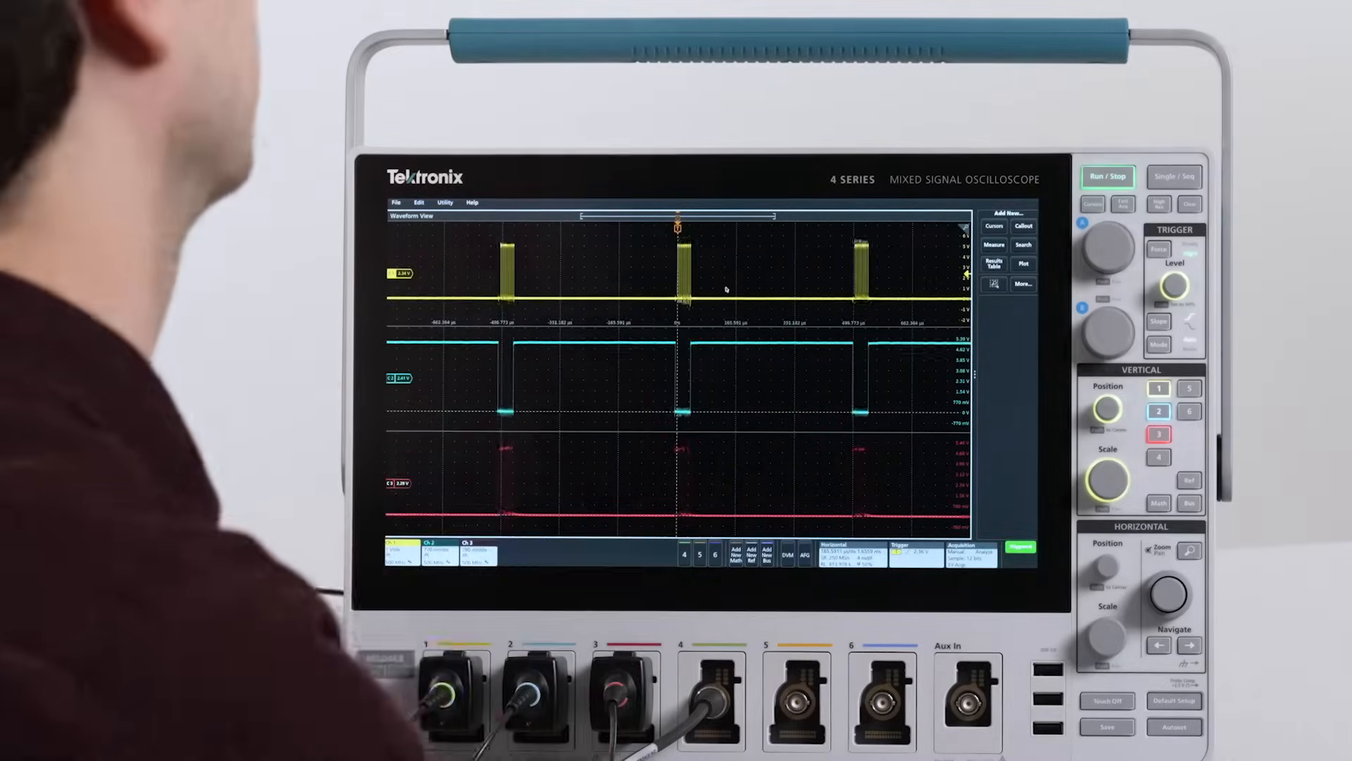
Step: Open the AFG configuration menu from the bottom settings bar
{"action": "left_click", "coordinate": [785, 557]}
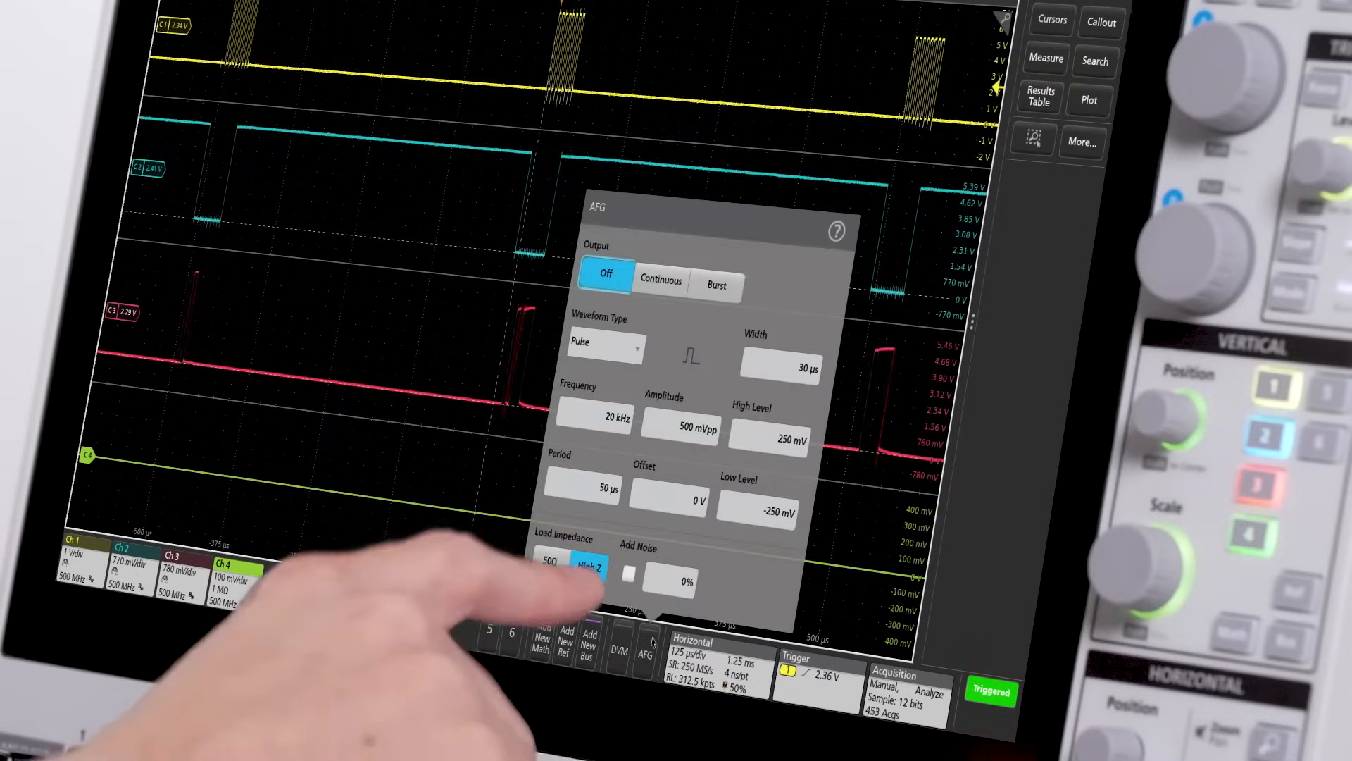
{"action": "left_click", "coordinate": [661, 280]}
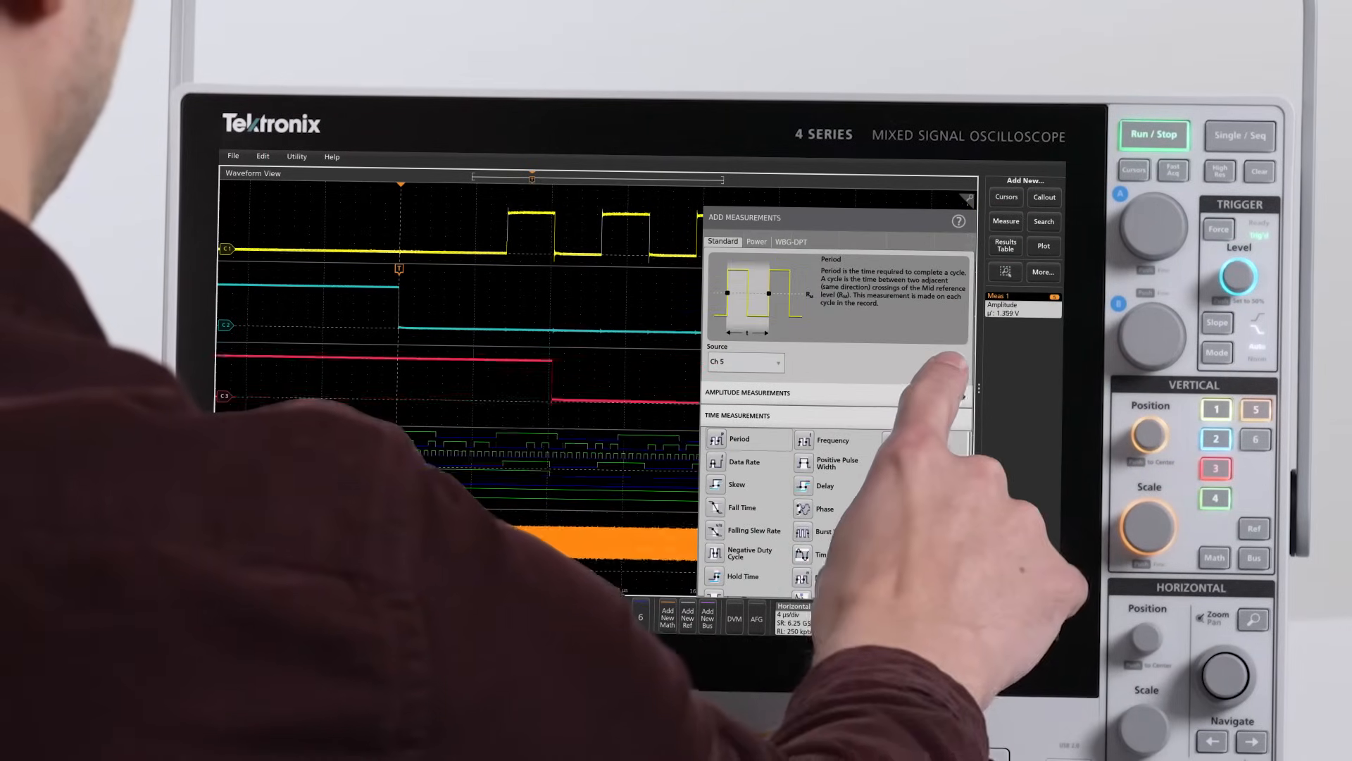
Step: Add a Period measurement, plot its histogram, and show channel 1's spectrum view
{"action": "left_click", "coordinate": [949, 367]}
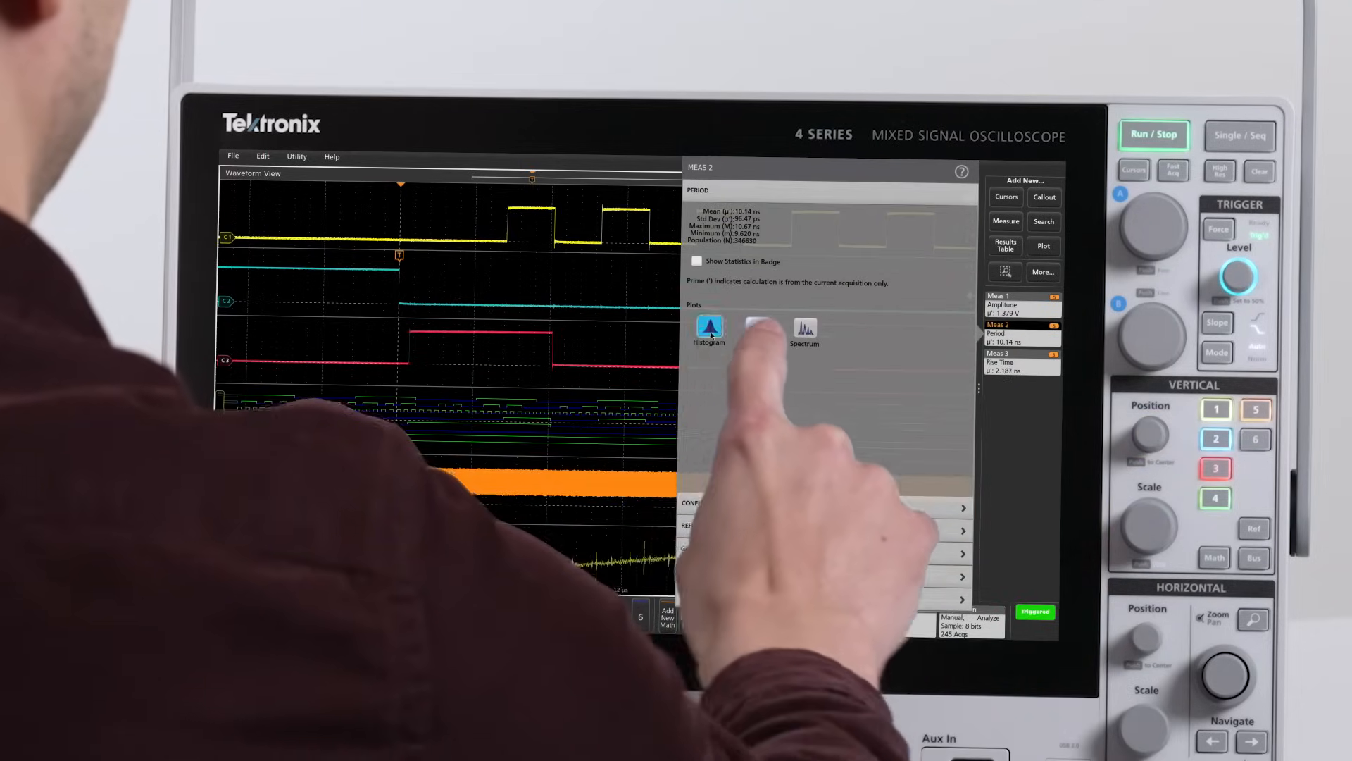
{"action": "left_click", "coordinate": [709, 327]}
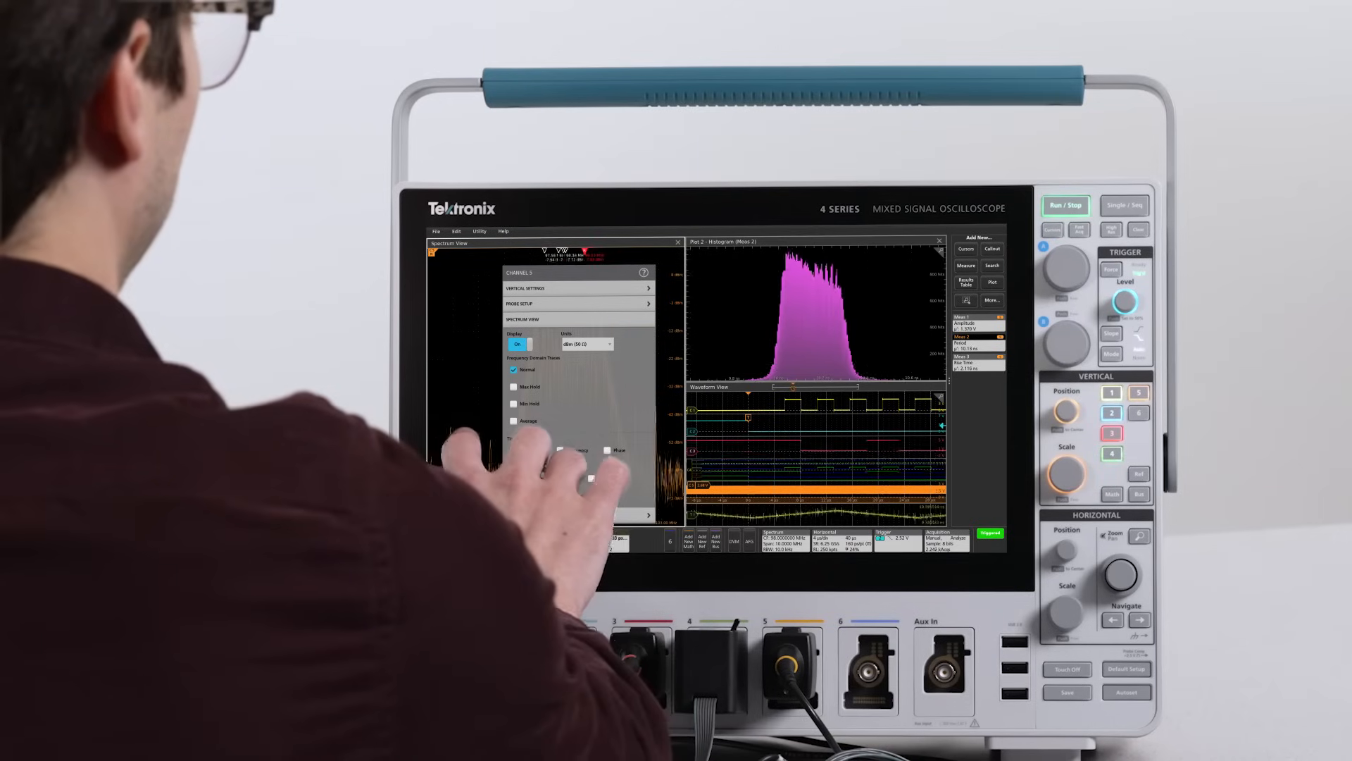
{"action": "left_click", "coordinate": [679, 241]}
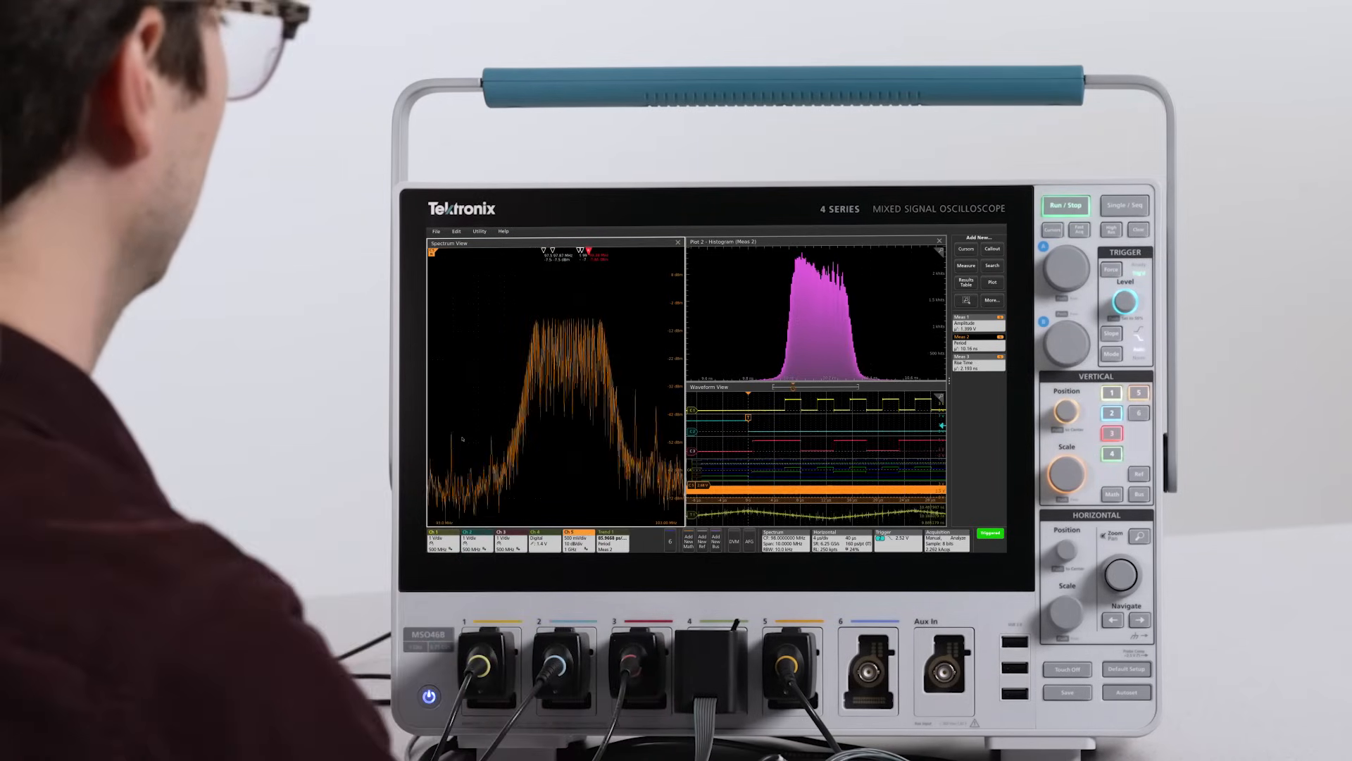